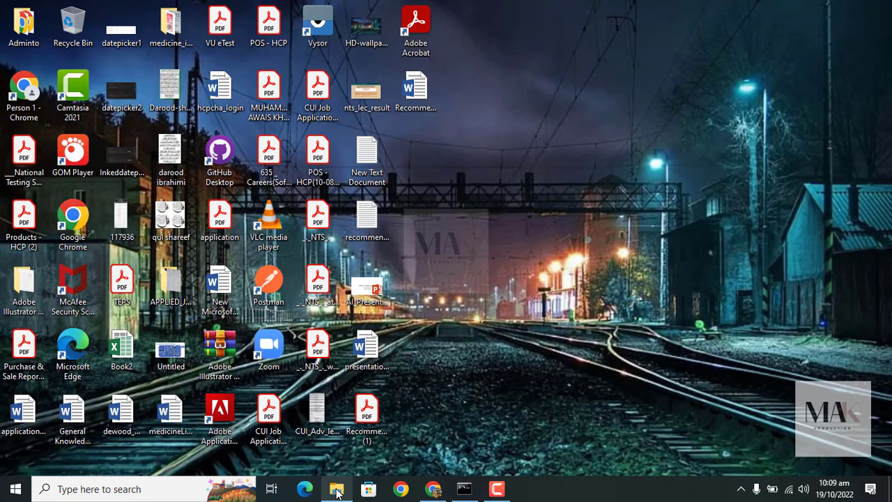
# Step: Launch File Explorer from the taskbar to reach the example-app project folder
pyautogui.click(336, 489)
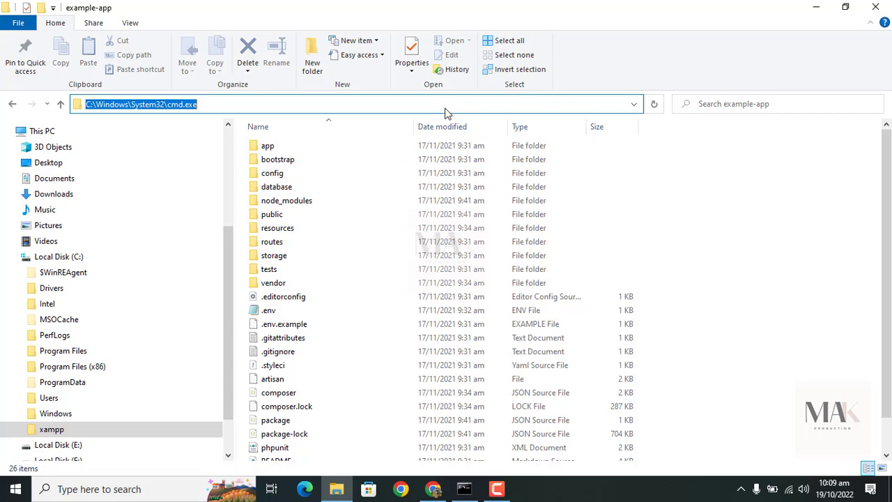
# Step: Launch cmd from the example-app folder, then run git init and git add . to stage all files
pyautogui.write('cmd')
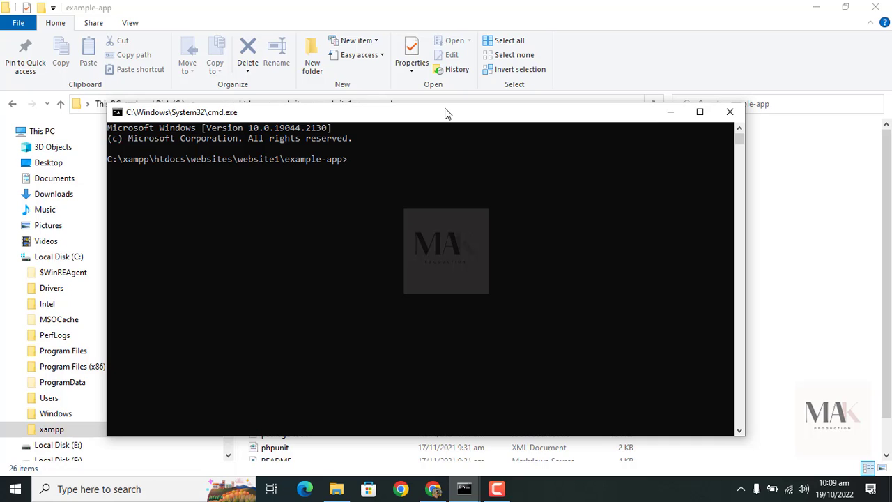
pyautogui.write('git init')
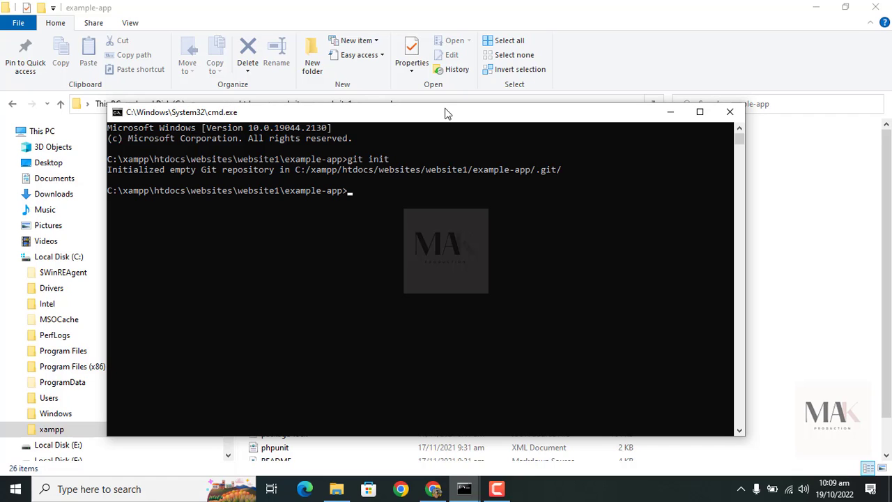
pyautogui.write('git add .')
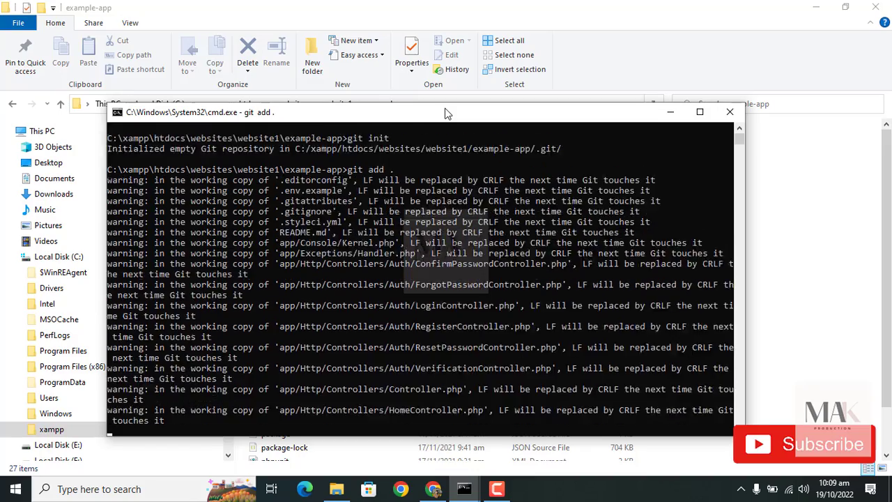
pyautogui.scroll(-3)
pyautogui.write('git a')
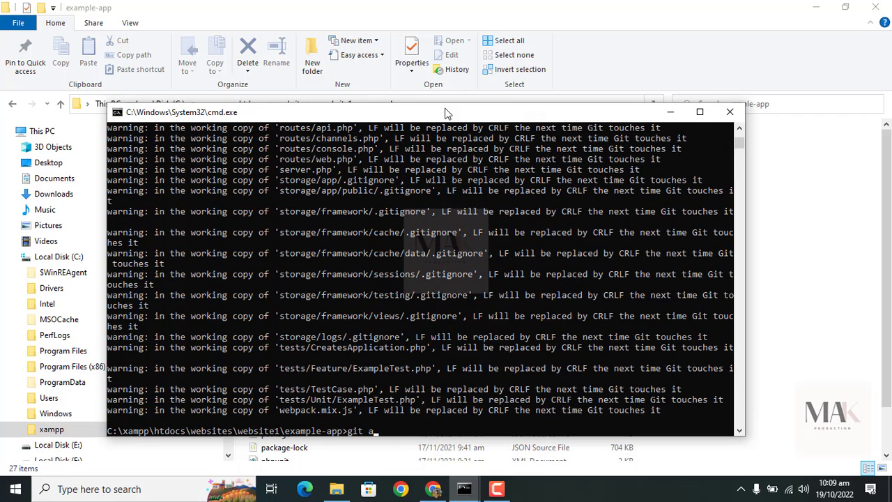
# Step: Commit the staged project files with git commit -m "first commit"
pyautogui.write('commt')
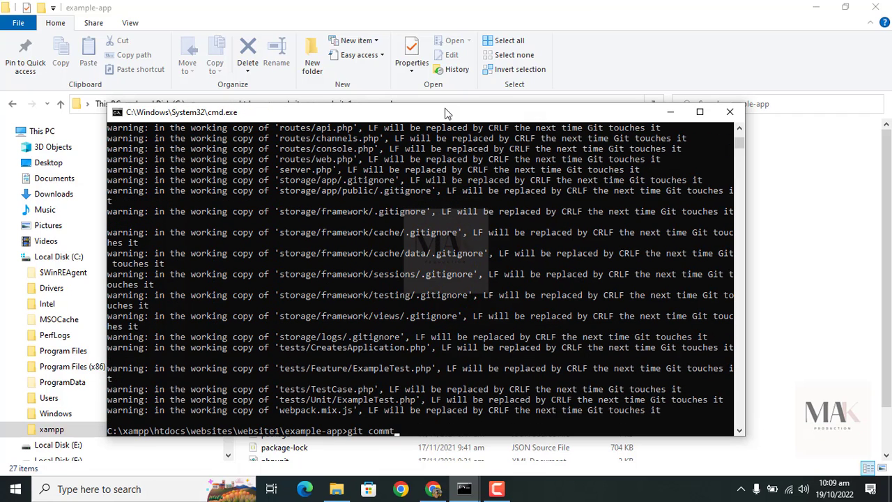
pyautogui.write('-m')
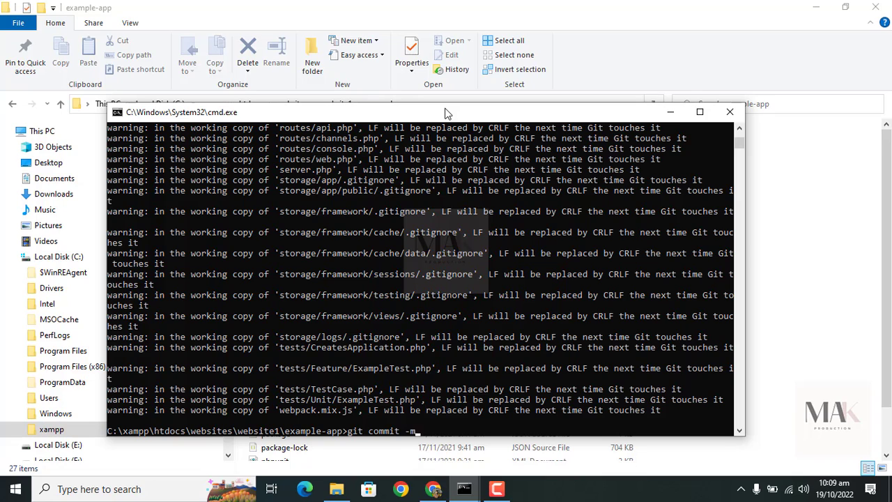
pyautogui.write('" "')
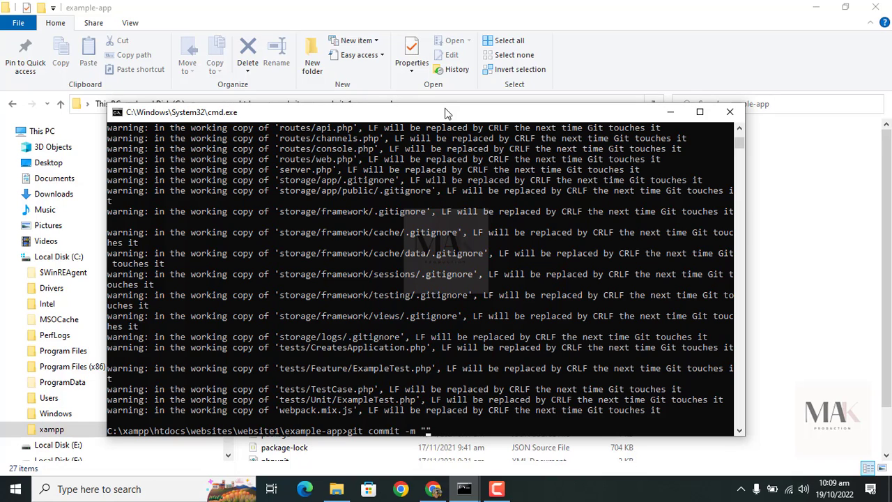
pyautogui.write('firs')
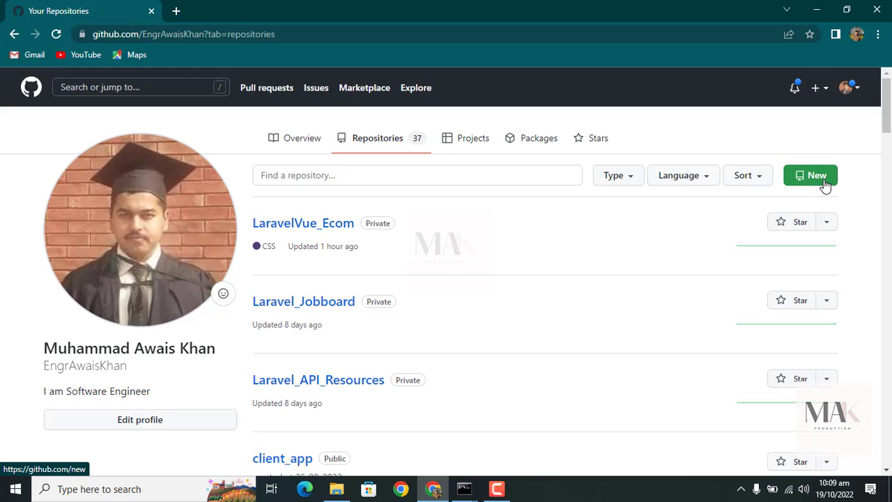
pyautogui.moveTo(808, 186)
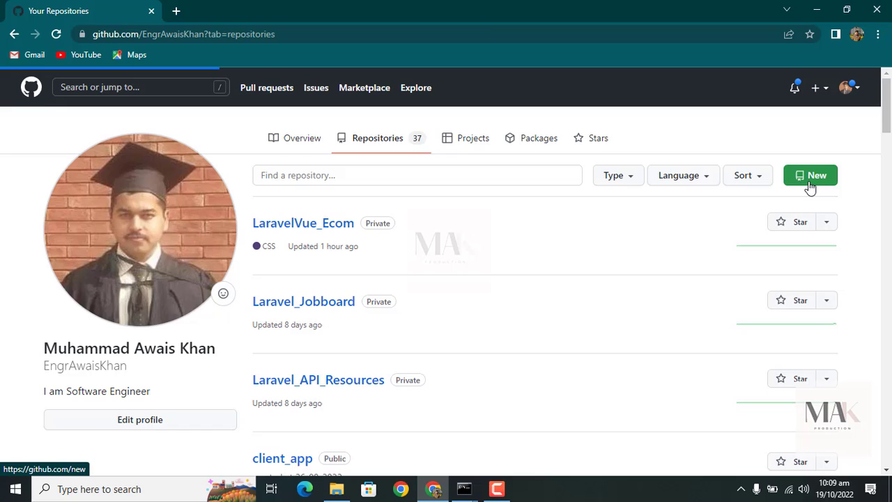
# Step: Start creating a new repository from the GitHub Repositories tab
pyautogui.click(810, 176)
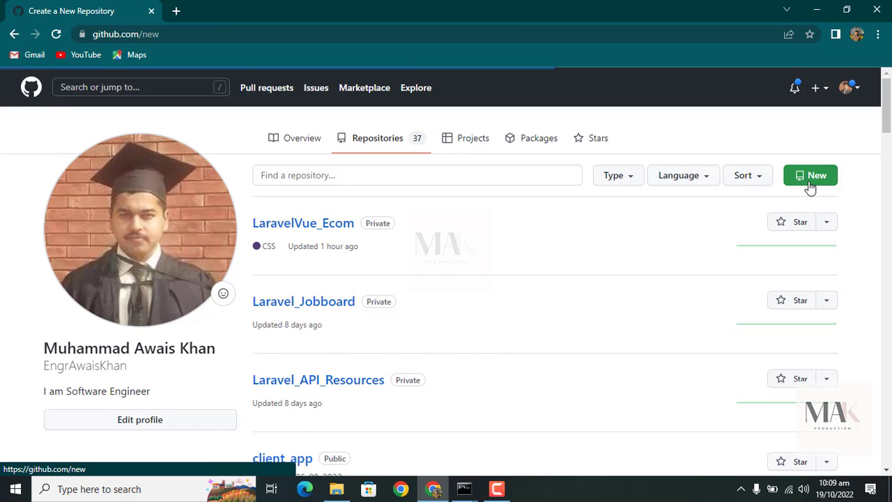
# Step: Name the new repository website1 and set its visibility to Private
pyautogui.click(809, 175)
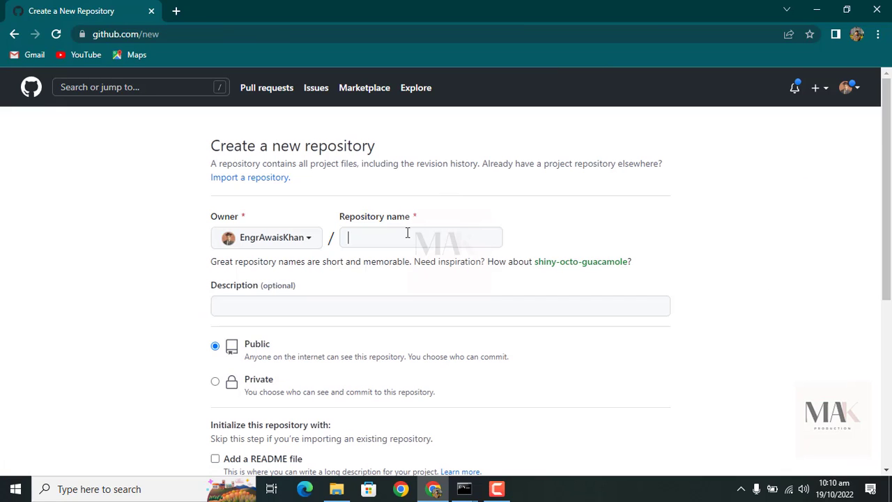
pyautogui.click(421, 237)
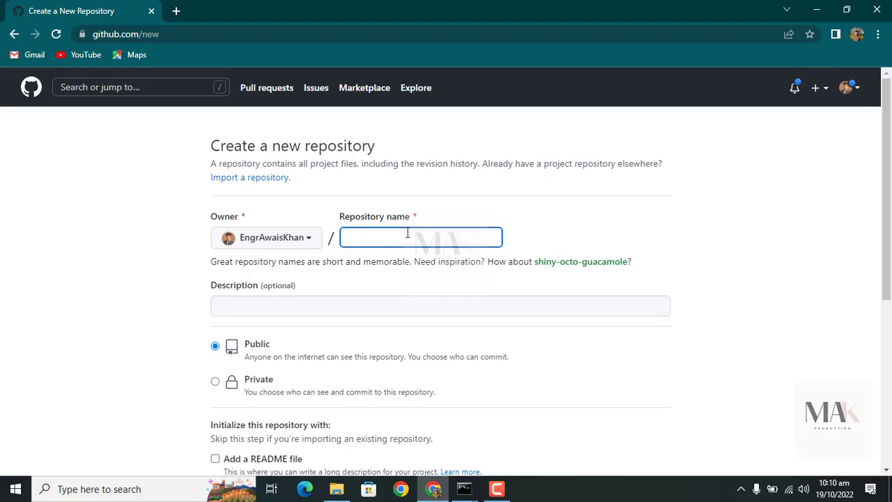
pyautogui.write('webis')
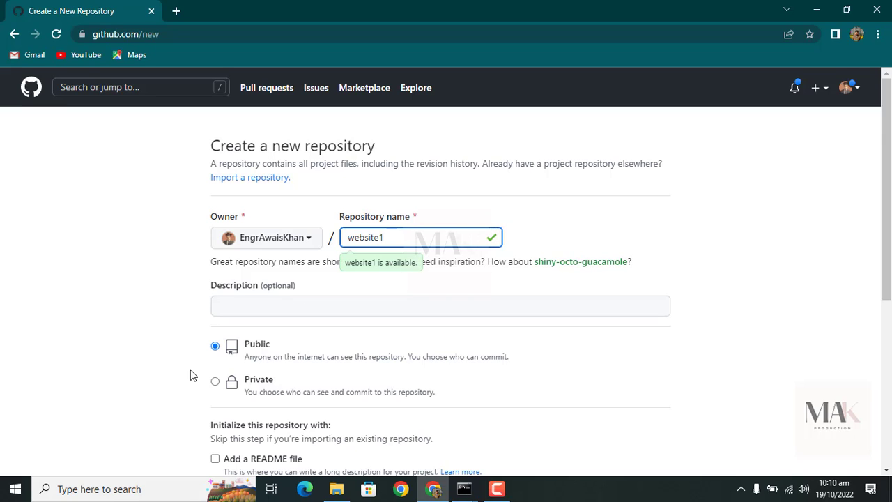
pyautogui.scroll(-3)
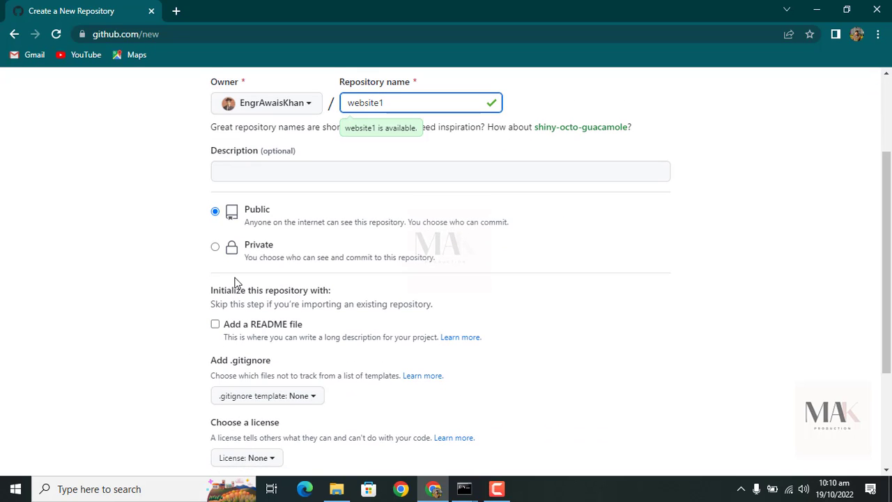
pyautogui.click(215, 247)
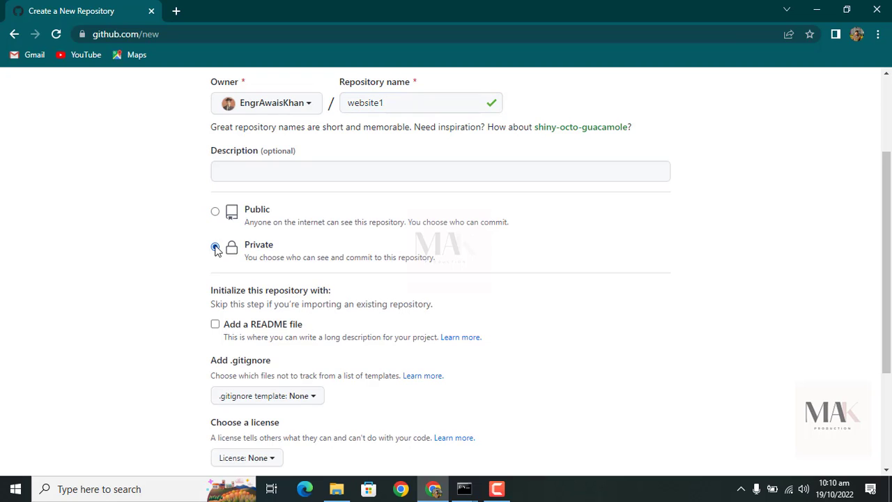
# Step: Add a README file and create the private website1 repository
pyautogui.scroll(-3)
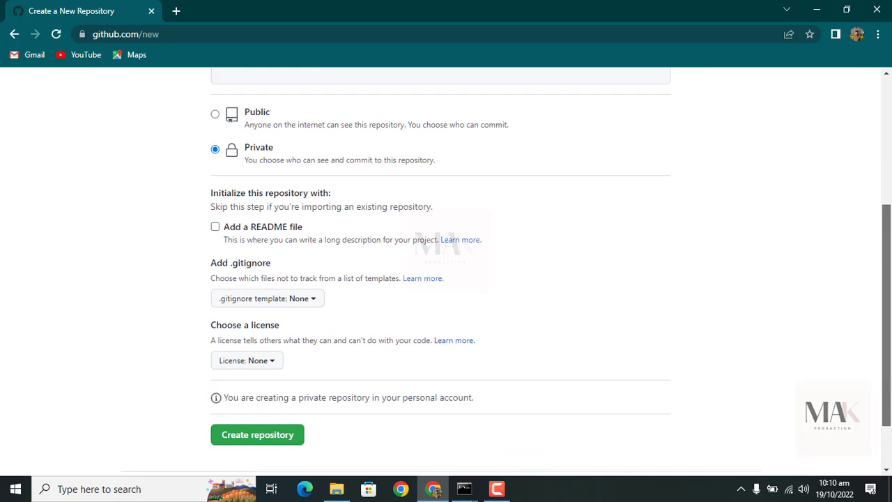
pyautogui.scroll(-3)
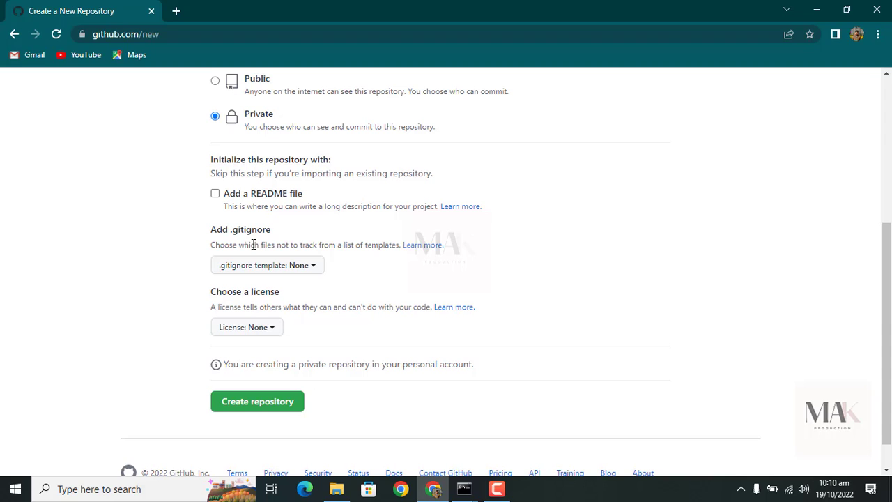
pyautogui.moveTo(225, 198)
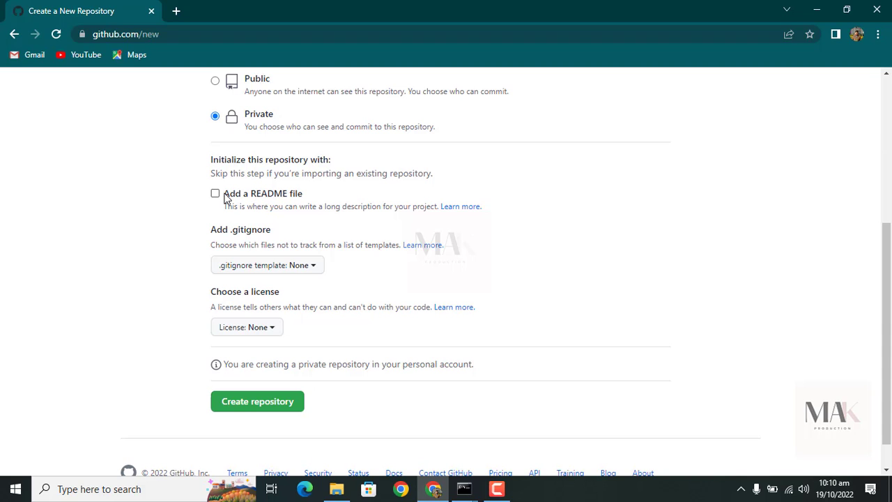
pyautogui.click(215, 192)
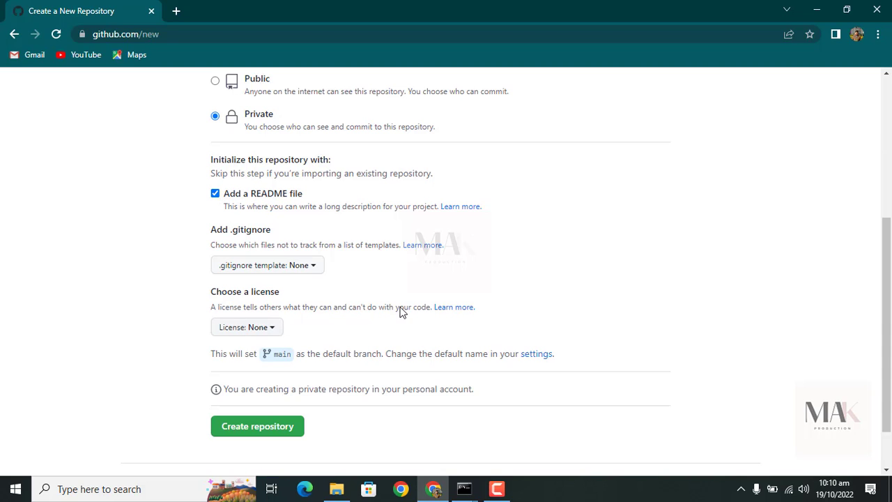
pyautogui.click(256, 427)
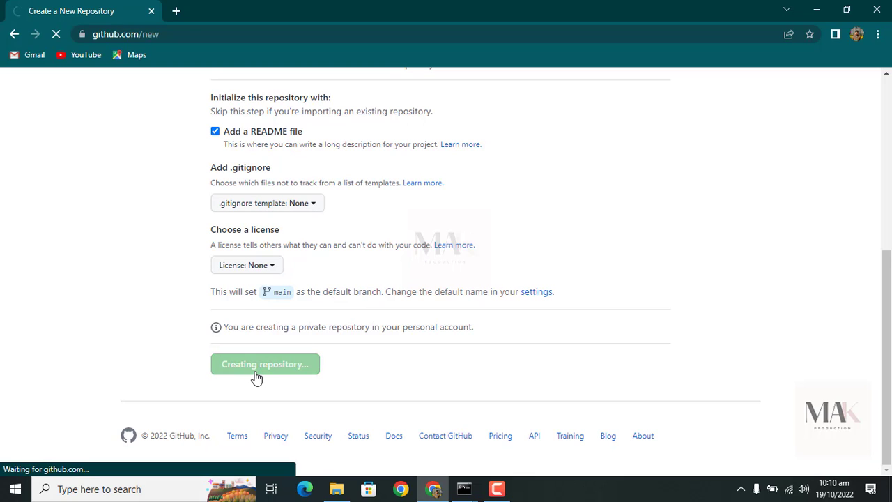
pyautogui.click(265, 363)
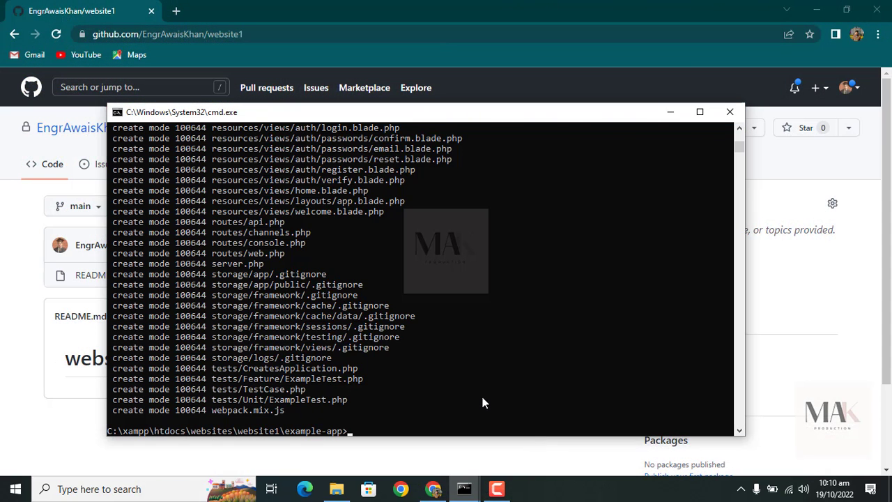
# Step: Link the project to the website1 remote with git remote add origin <repo url>.git
pyautogui.write('git')
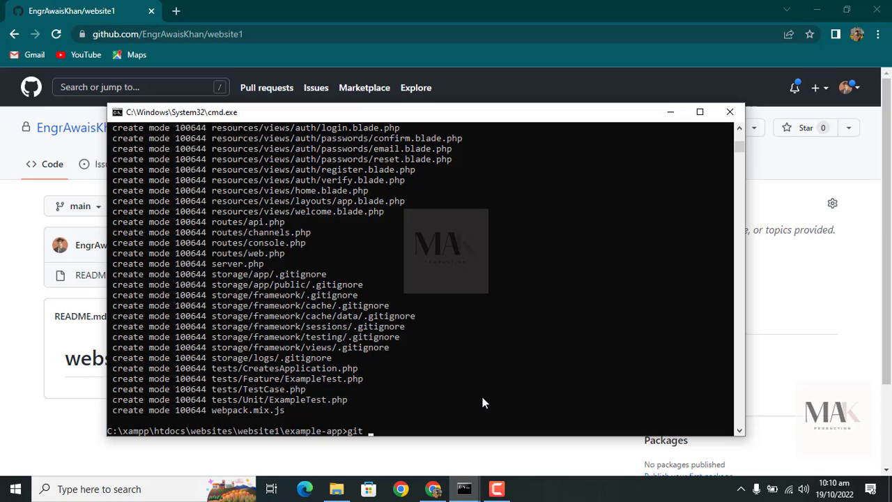
pyautogui.write('remote add origin https://github.com/EngrAwaisKhan/website1')
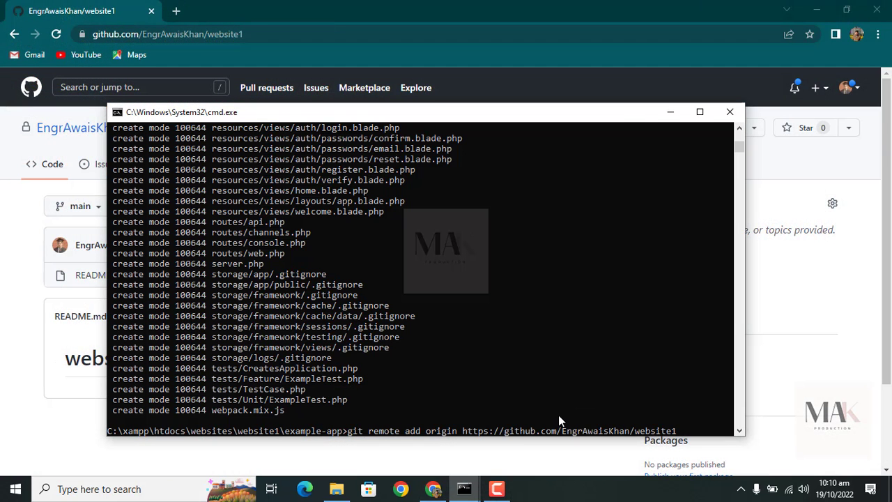
pyautogui.write('.git')
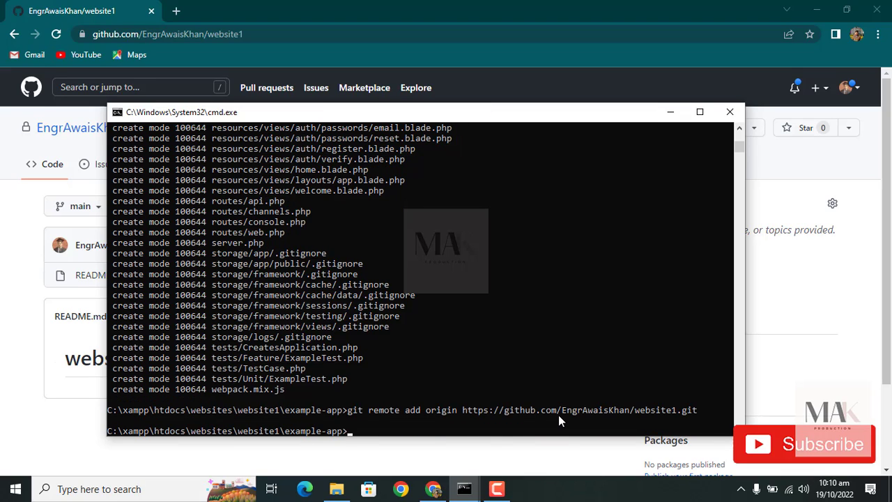
# Step: Push the master branch with git push -u origin master and move the cmd window aside
pyautogui.write('git')
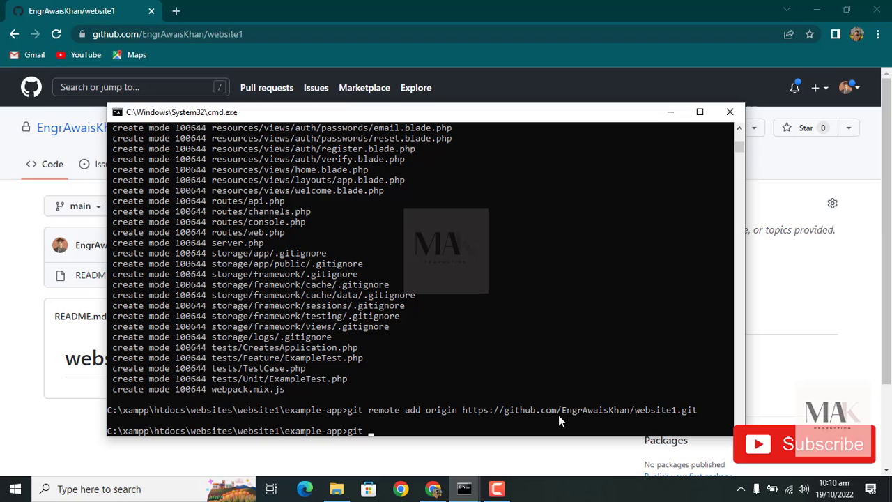
pyautogui.write('push -u')
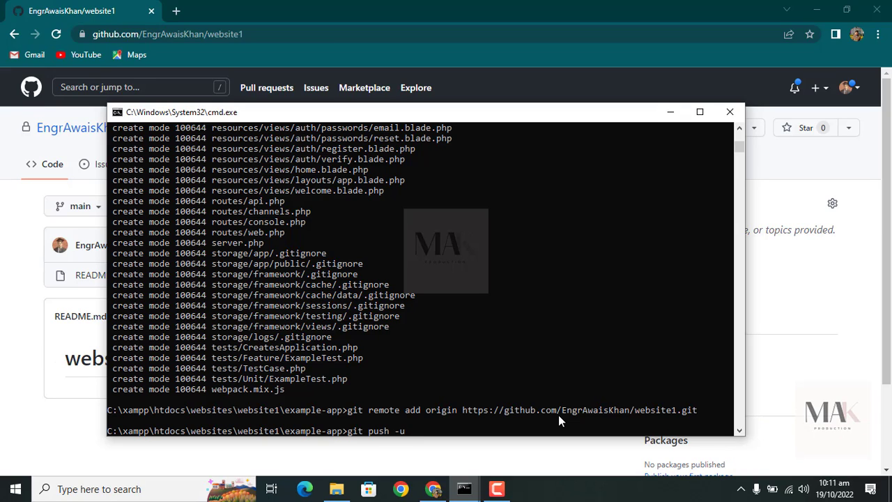
pyautogui.write('origin')
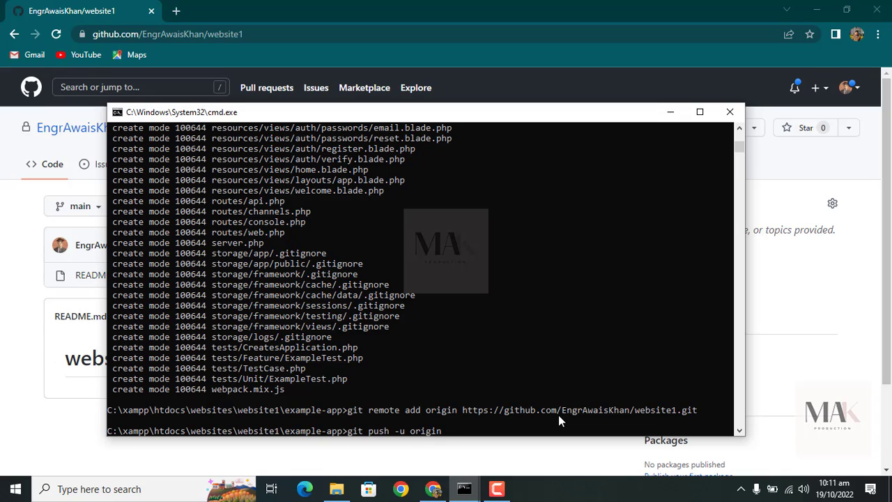
pyautogui.write('master')
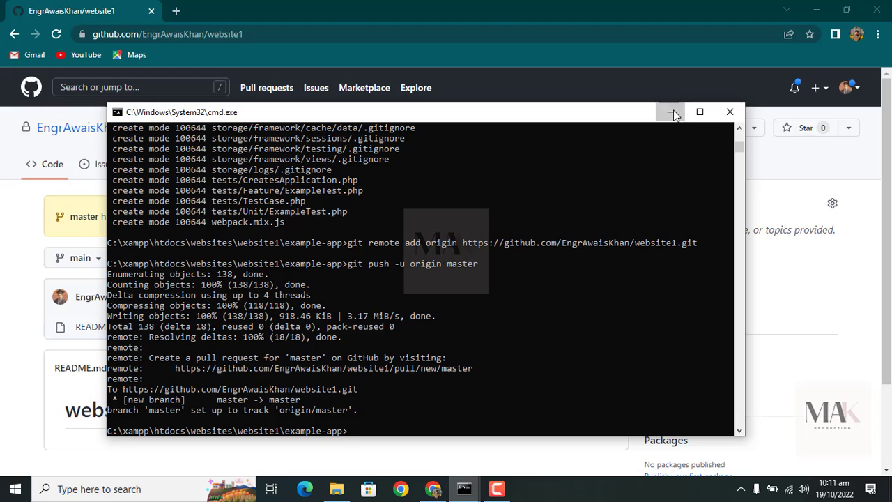
pyautogui.click(672, 111)
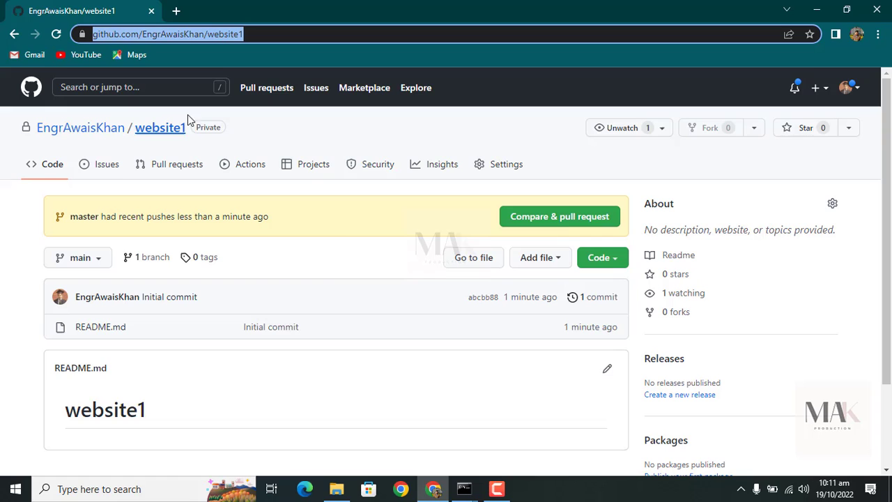
pyautogui.moveTo(551, 225)
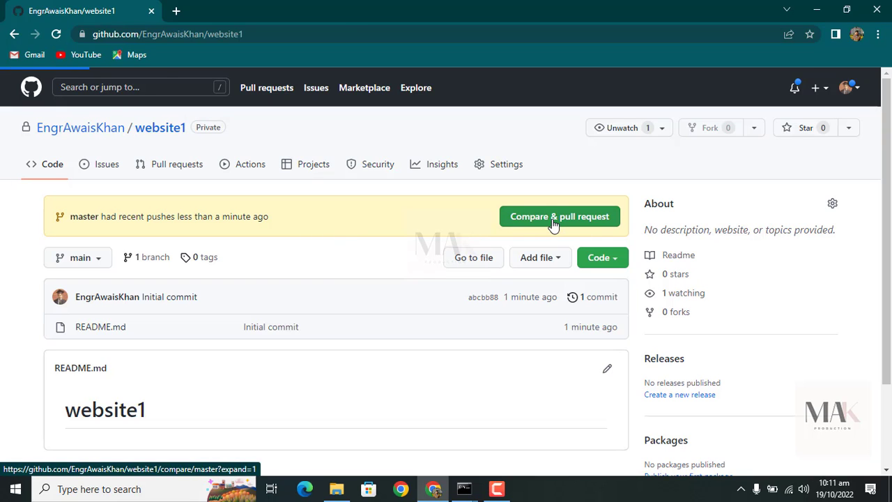
# Step: Start Compare & pull request for website1 and set the base branch to master
pyautogui.click(560, 216)
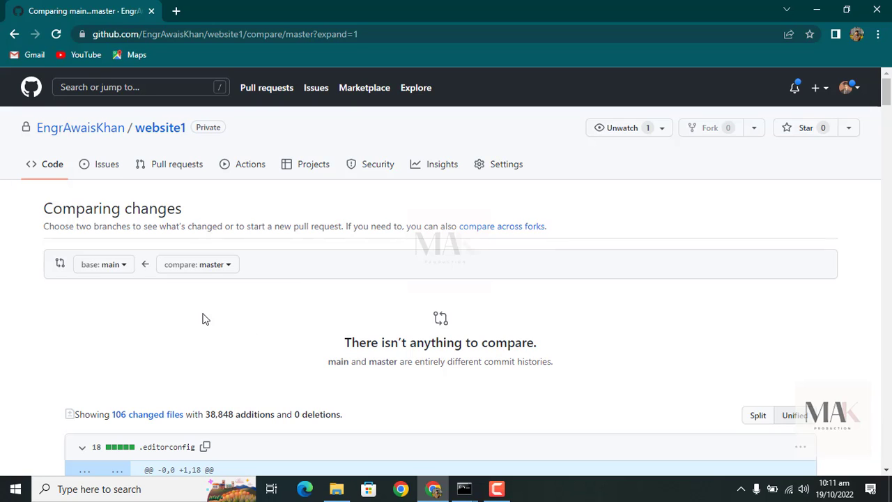
pyautogui.moveTo(155, 134)
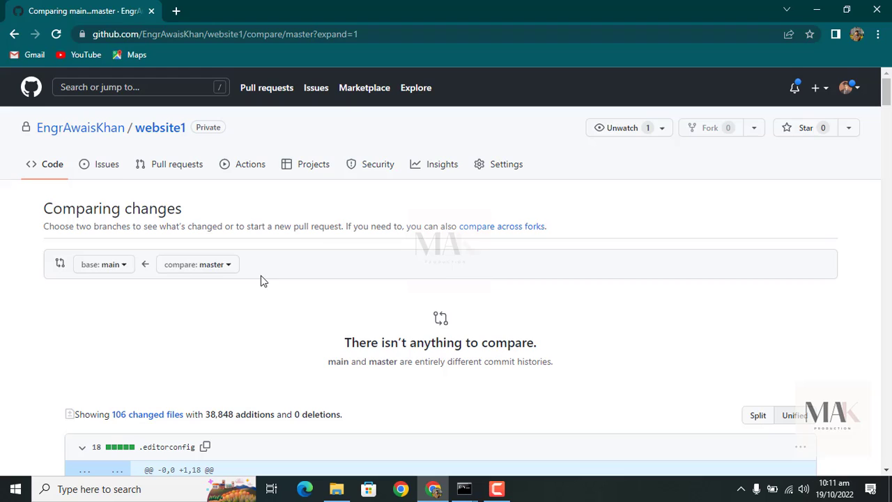
pyautogui.moveTo(128, 270)
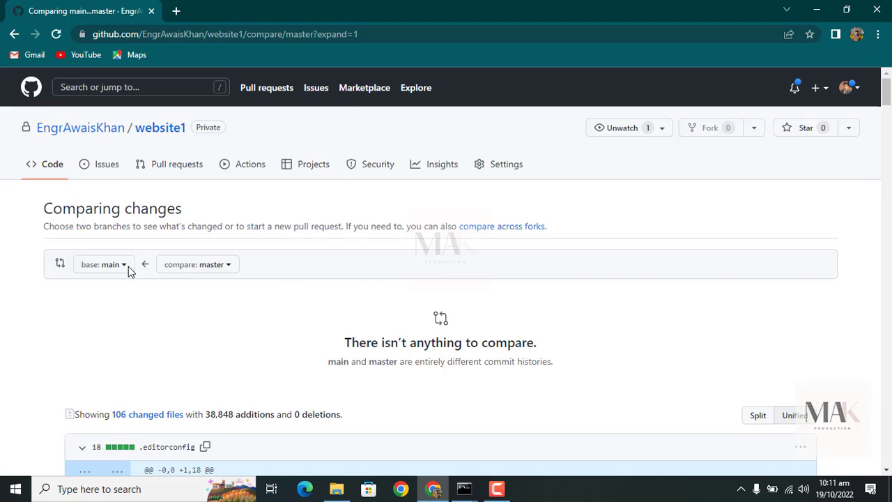
pyautogui.moveTo(120, 272)
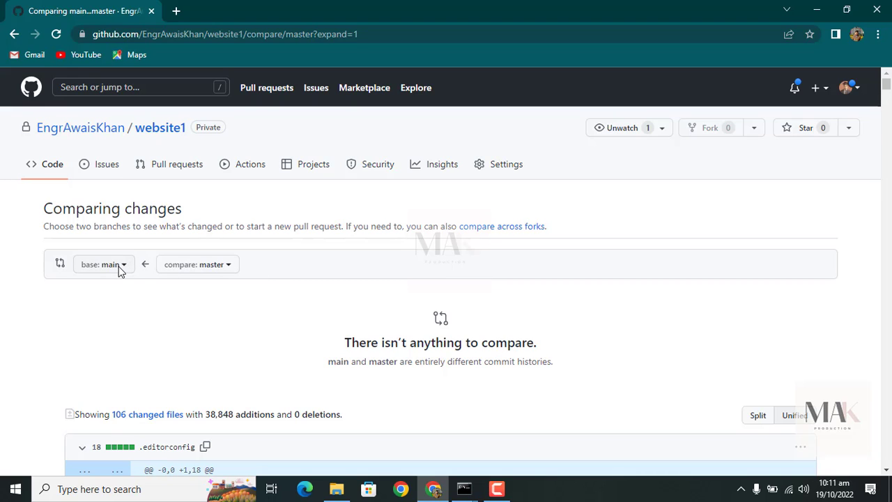
pyautogui.click(103, 265)
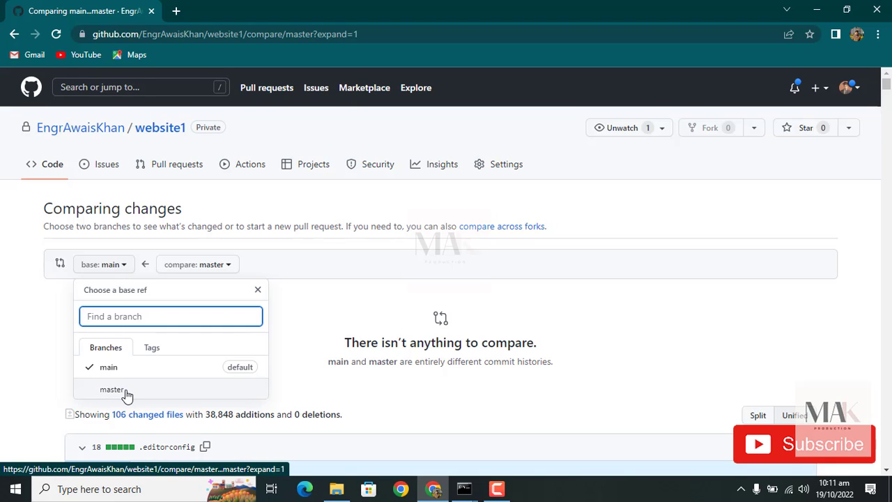
pyautogui.click(112, 390)
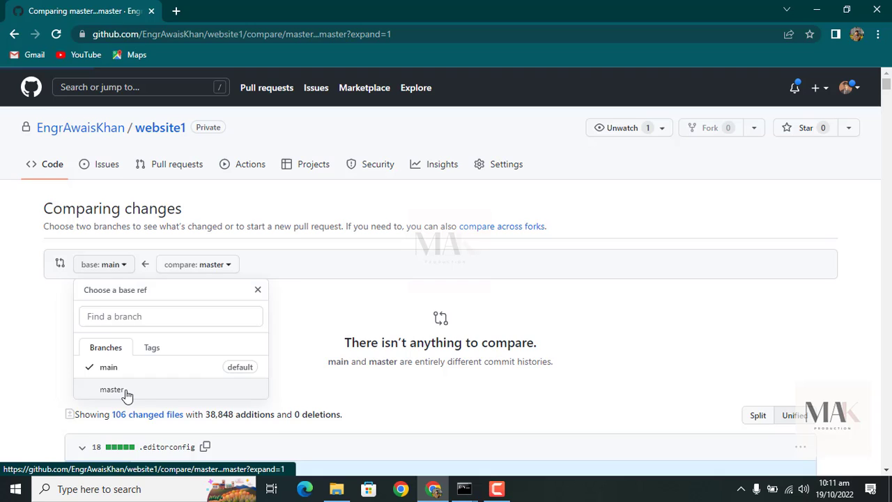
pyautogui.click(111, 390)
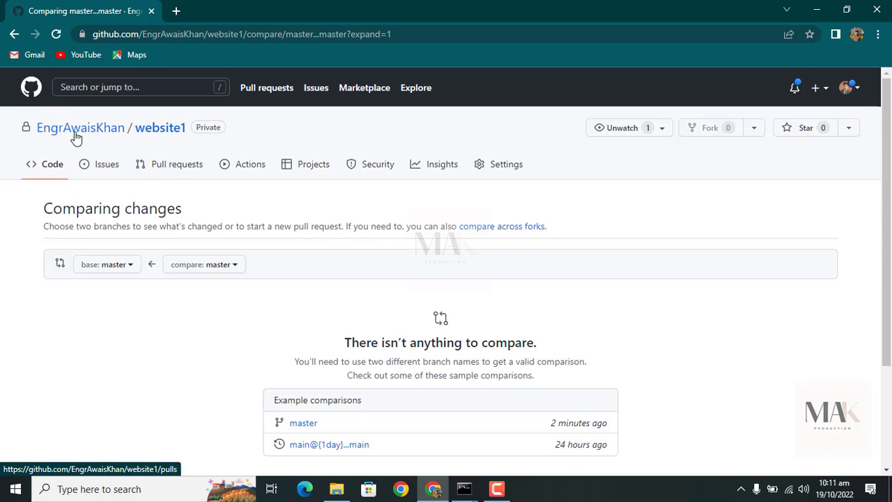
# Step: Navigate from the profile's Repositories tab into the website1 repository
pyautogui.click(81, 128)
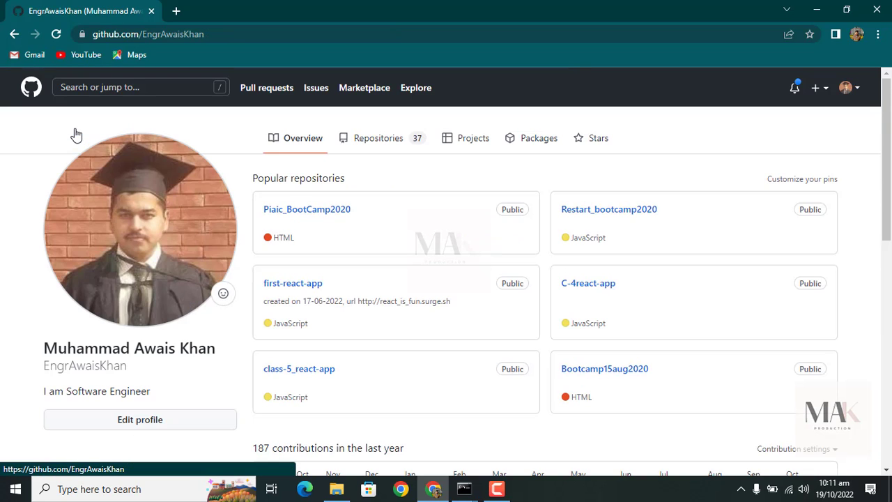
pyautogui.moveTo(395, 142)
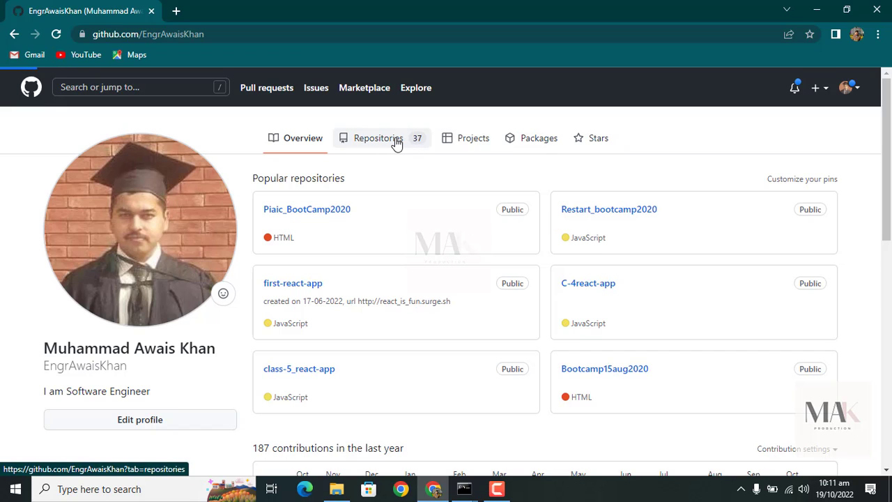
pyautogui.click(375, 138)
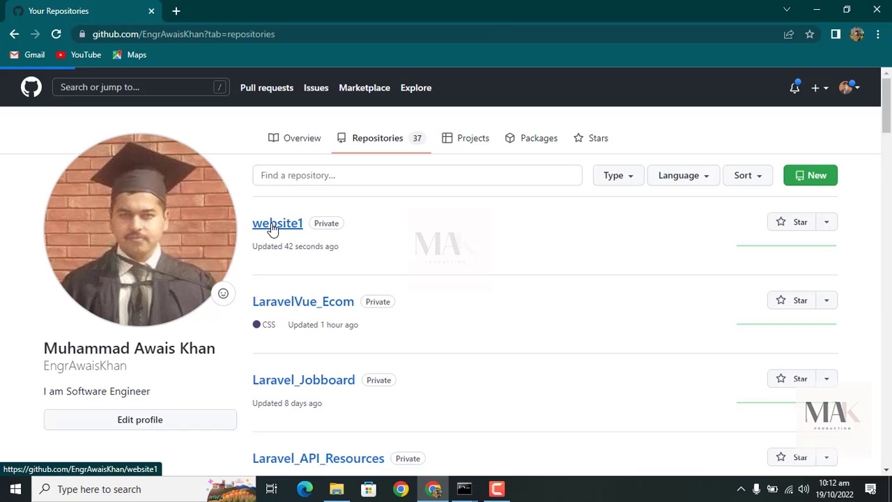
pyautogui.click(277, 223)
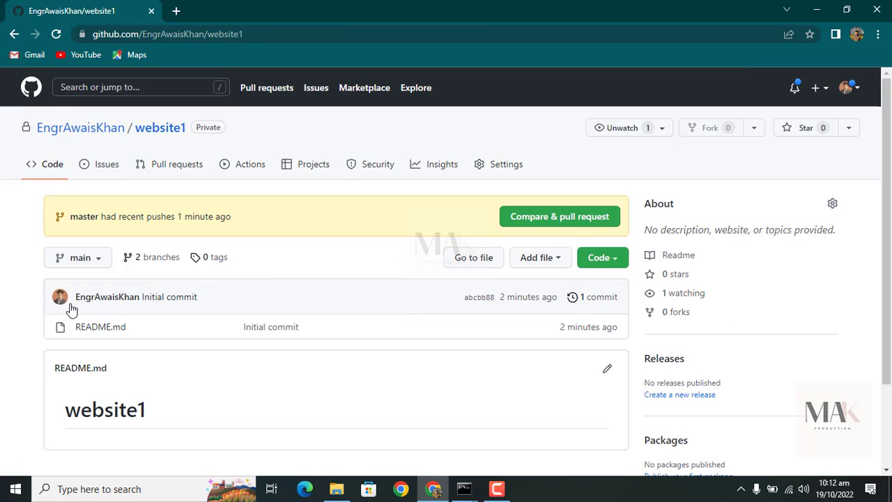
# Step: Switch website1 to the master branch so the pushed Laravel files are listed
pyautogui.click(78, 257)
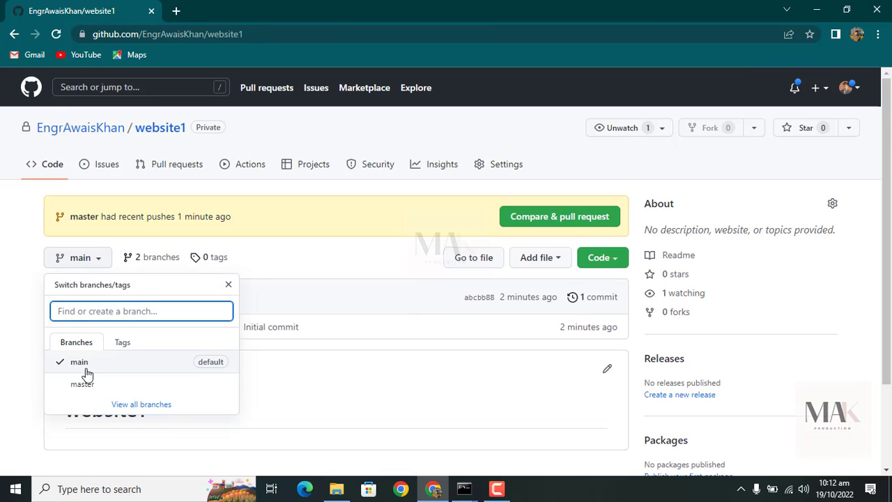
pyautogui.click(84, 384)
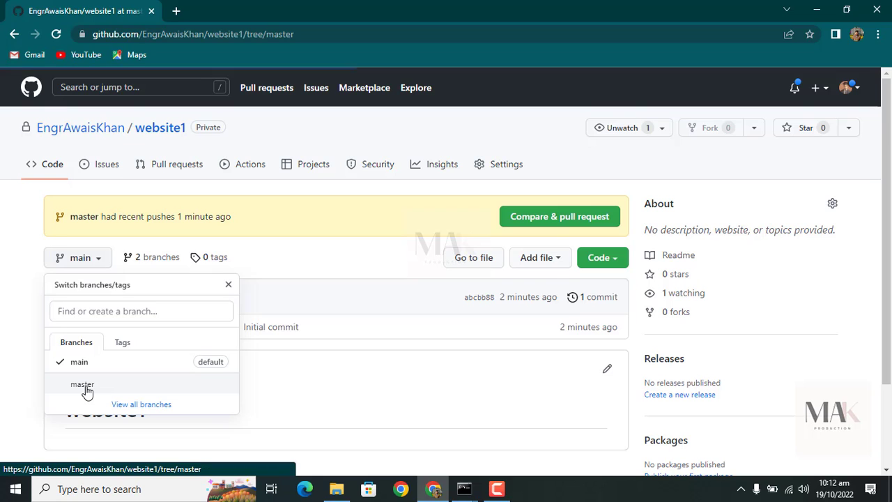
pyautogui.click(82, 384)
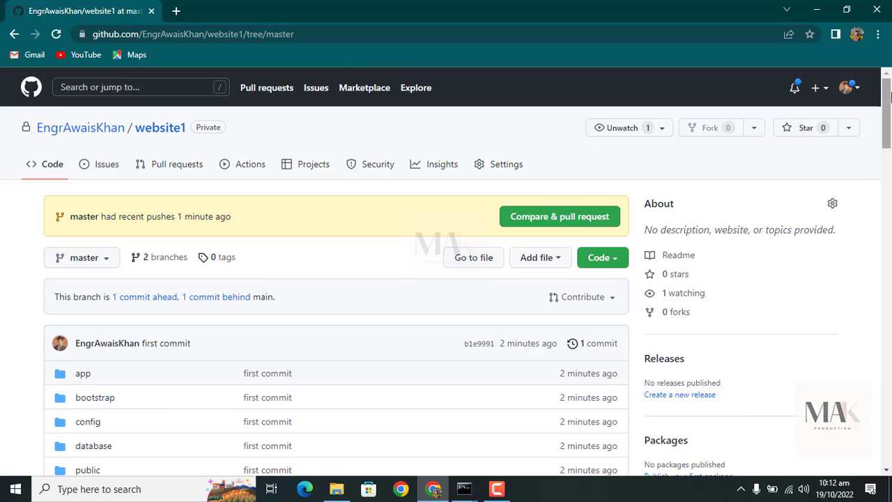
pyautogui.scroll(-3)
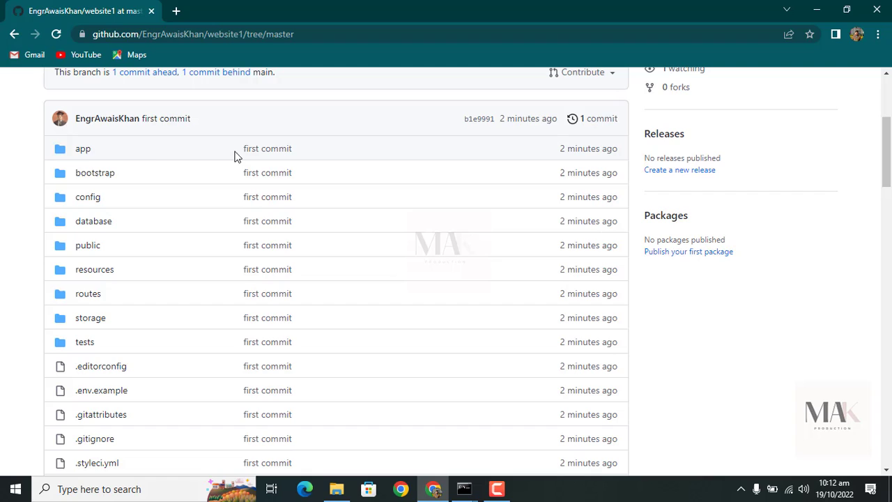
pyautogui.moveTo(192, 280)
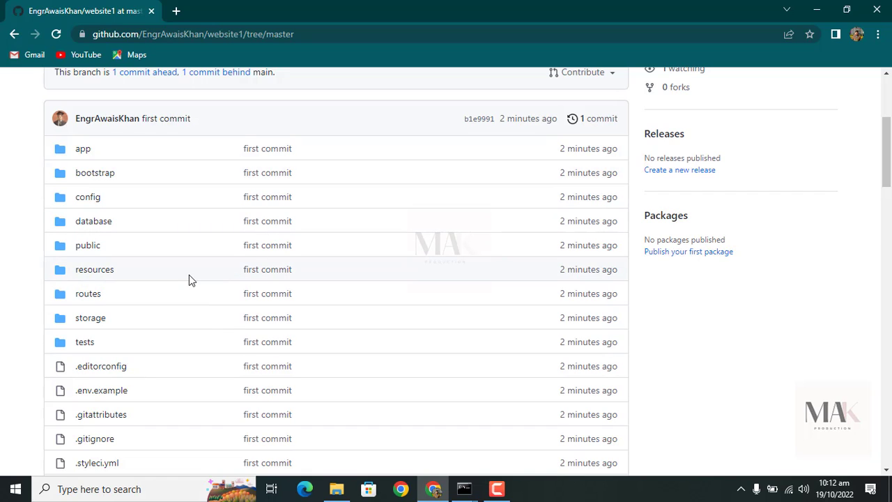
pyautogui.moveTo(278, 245)
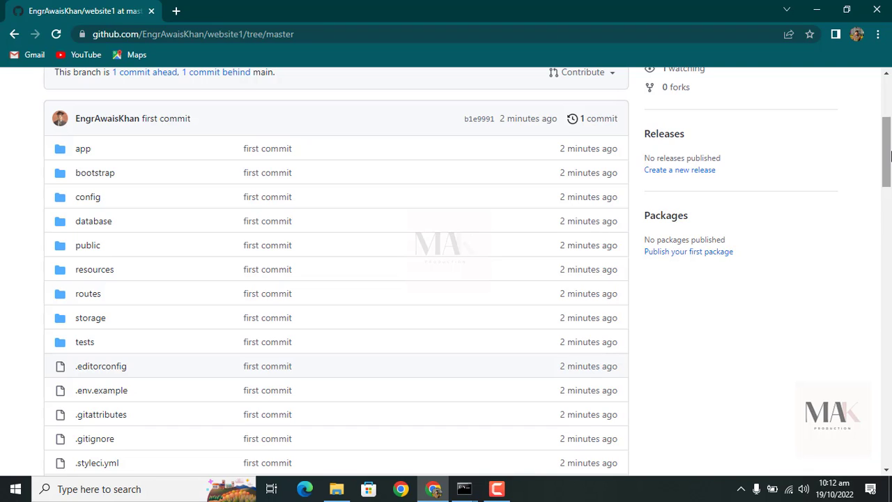
pyautogui.scroll(-3)
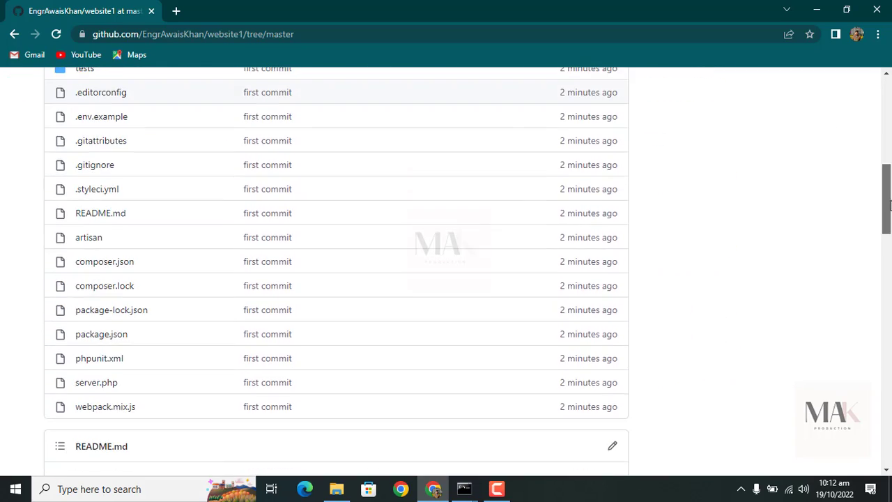
pyautogui.scroll(-3)
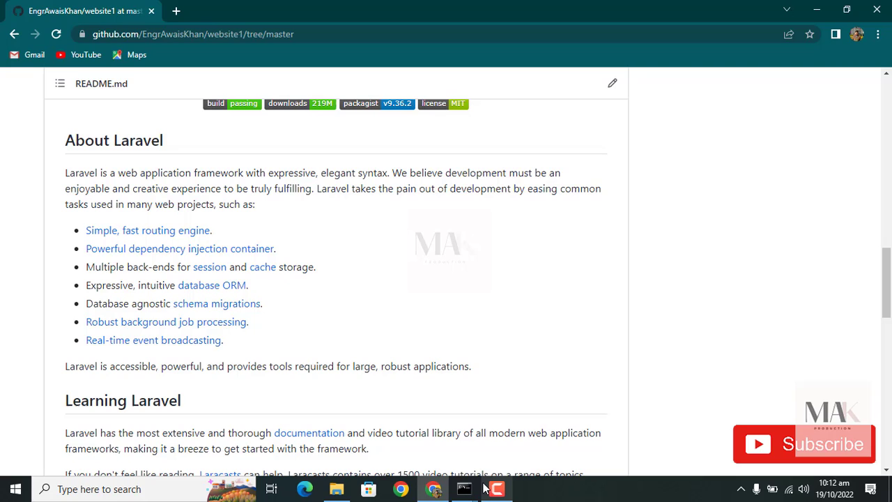
pyautogui.click(497, 488)
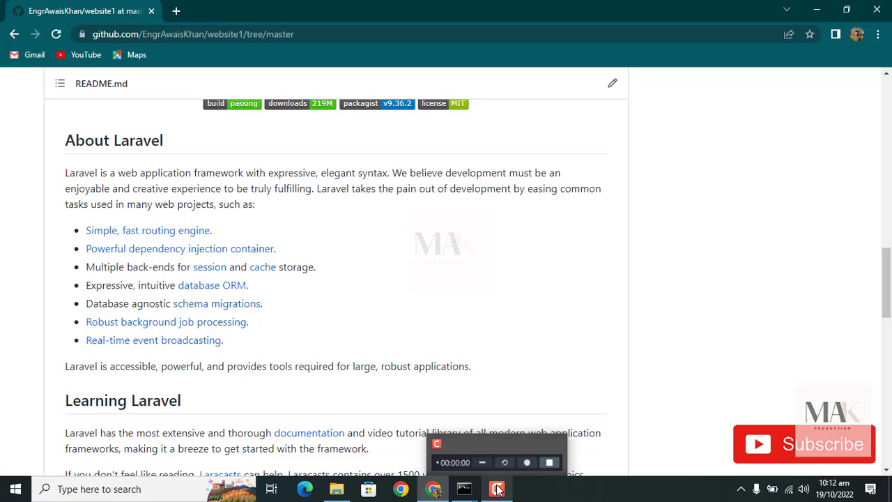